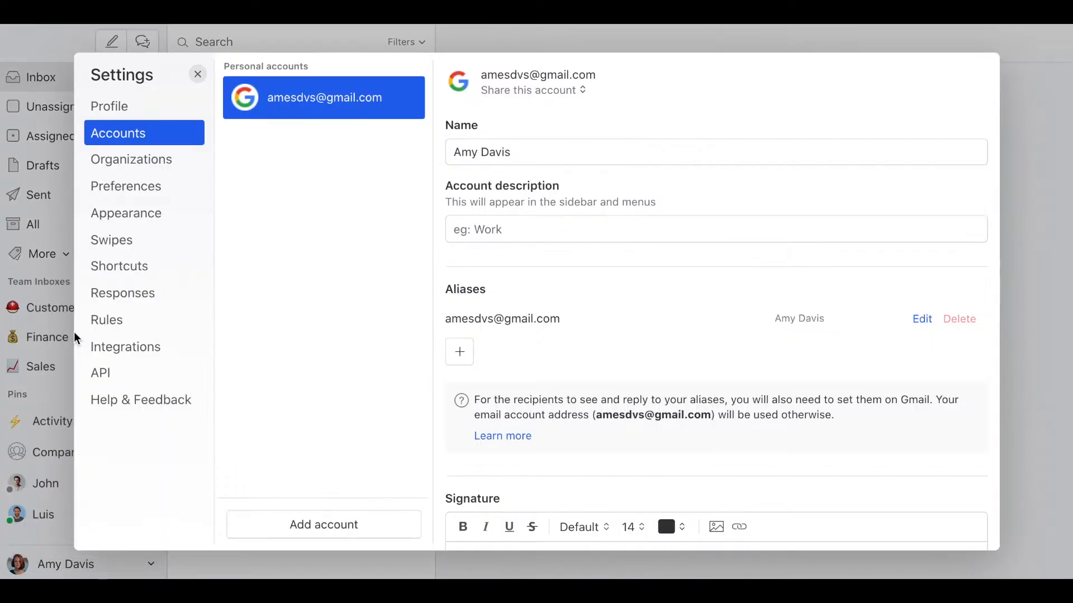
Step: Mark the Gmail account as 'No, this is a personal account' in the sharing setup
click(324, 525)
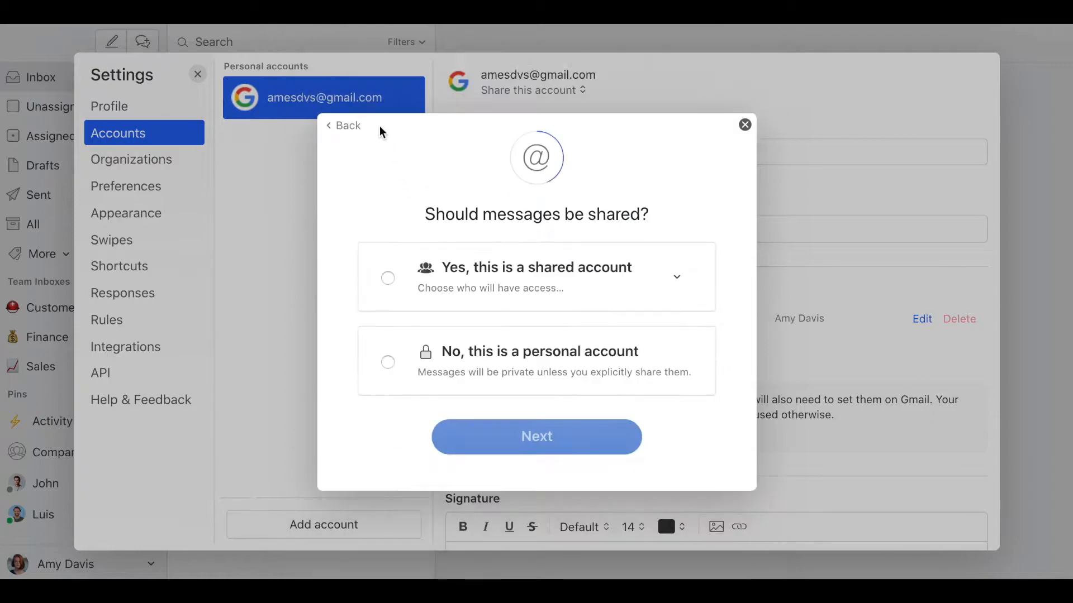
mouse_move(389, 367)
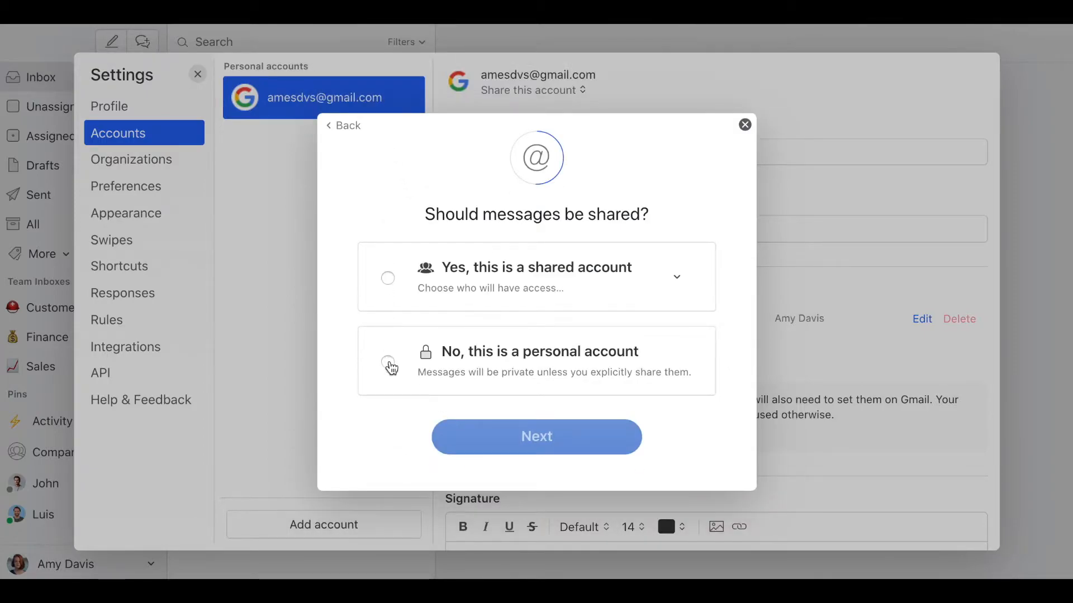
click(387, 360)
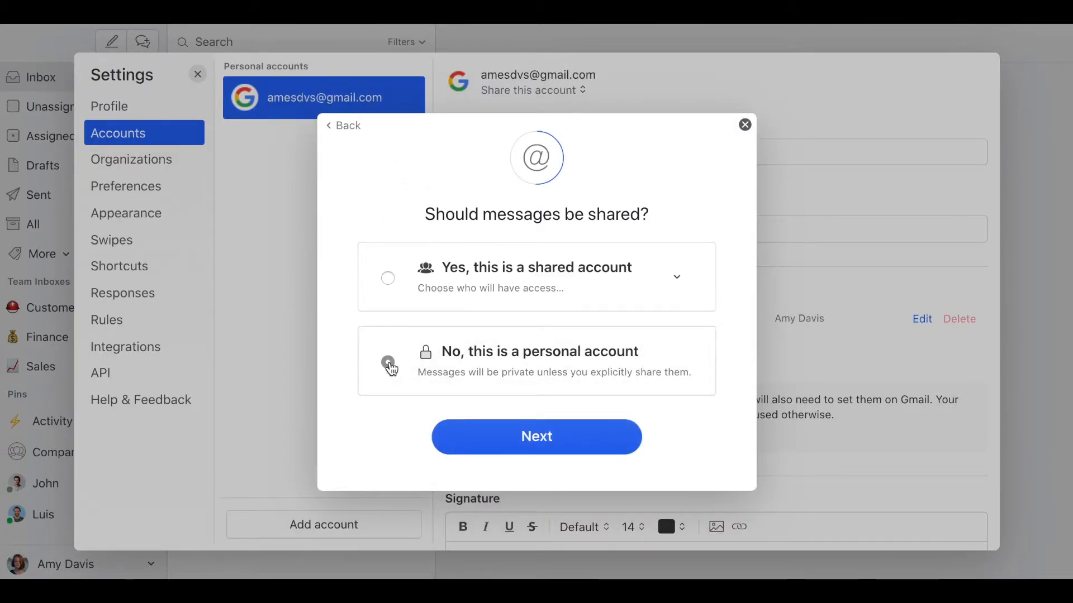
click(388, 362)
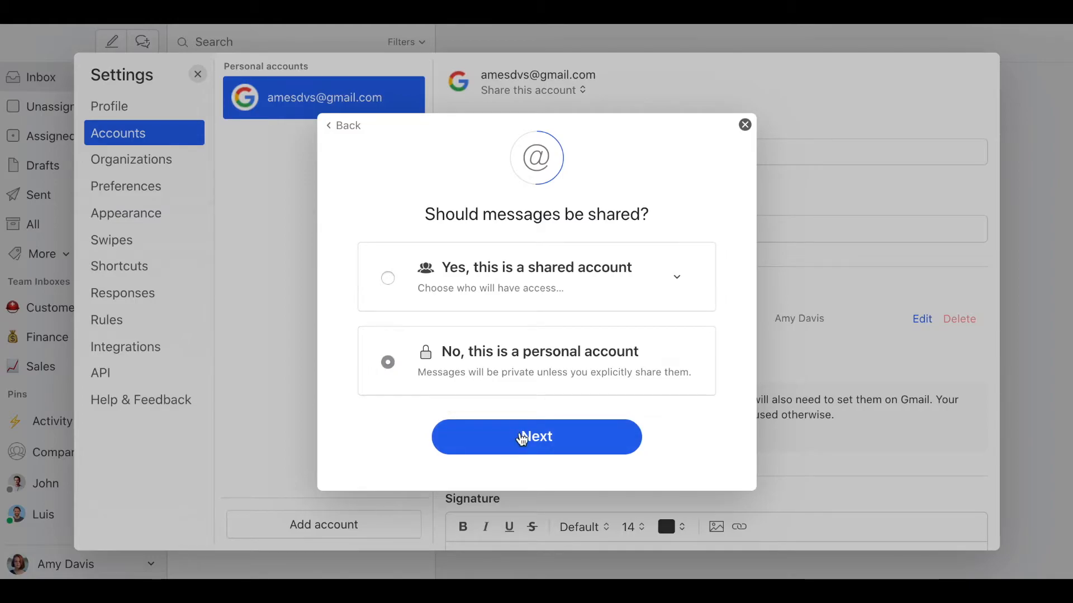
mouse_move(413, 437)
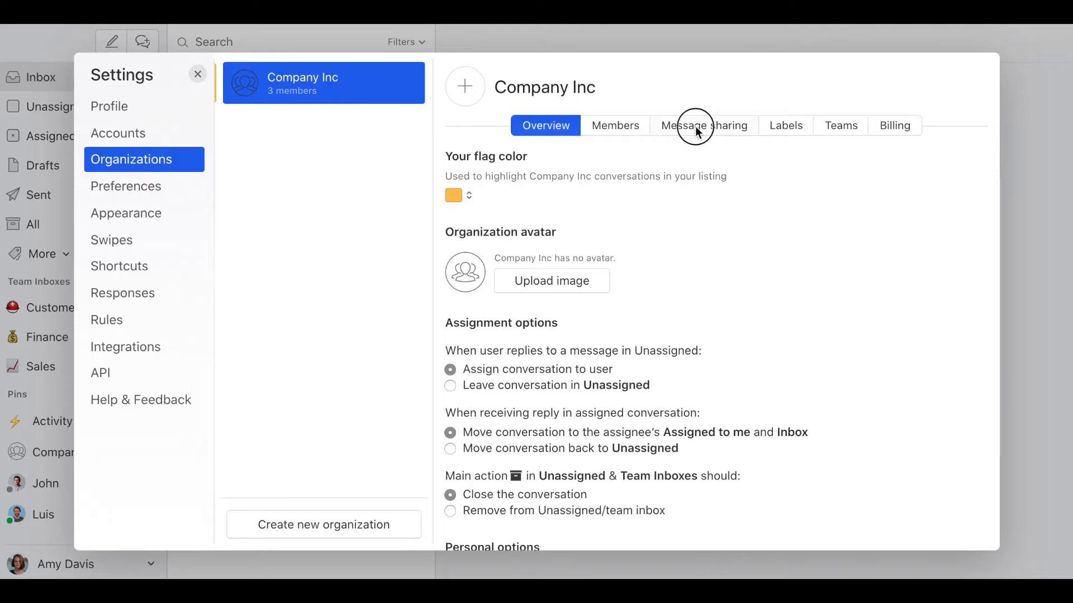
click(695, 125)
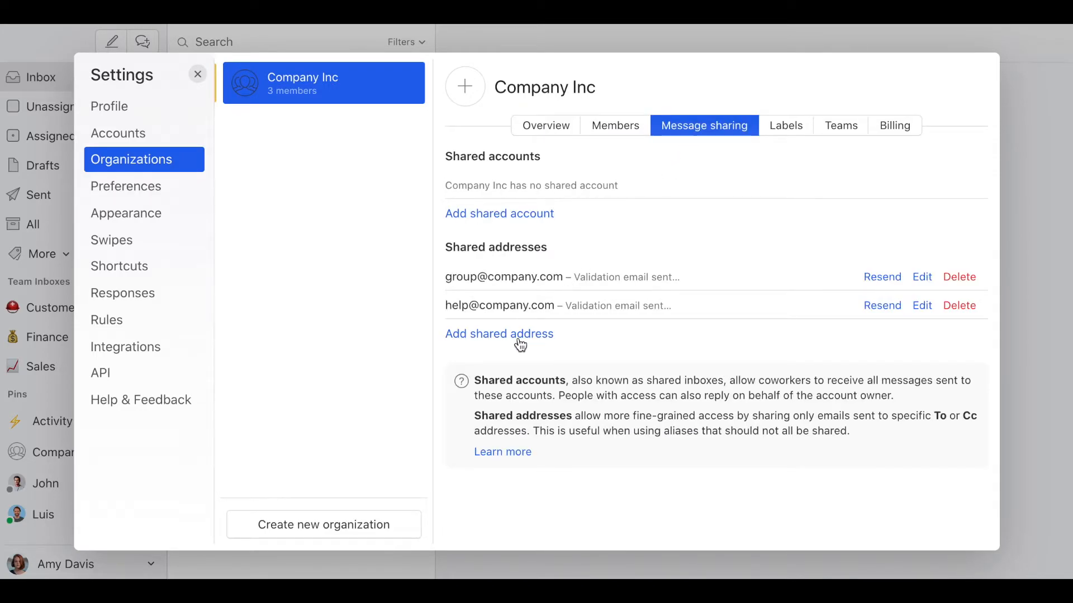
click(499, 334)
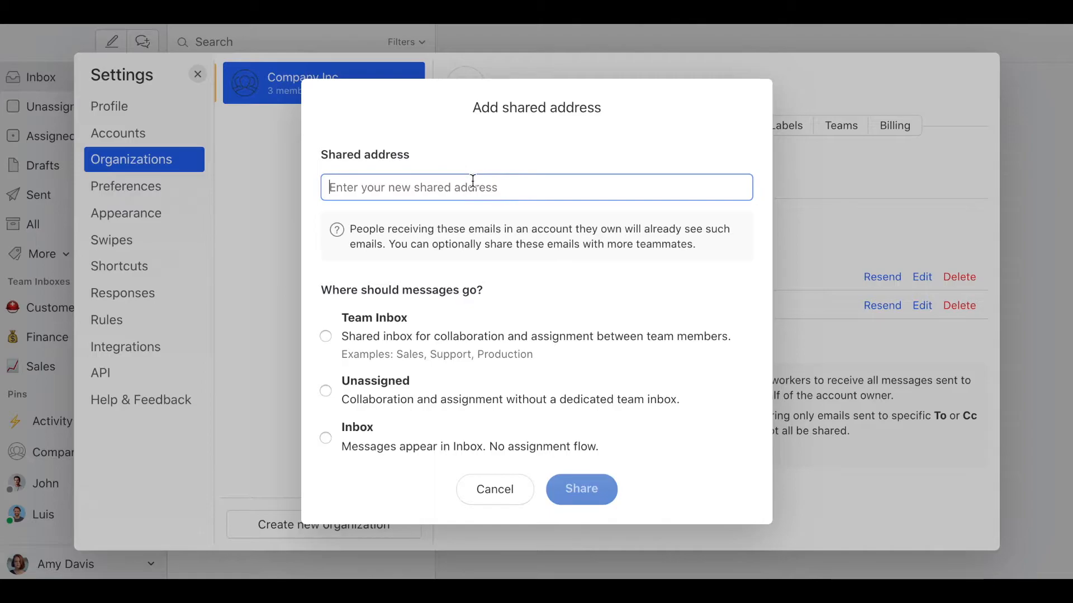
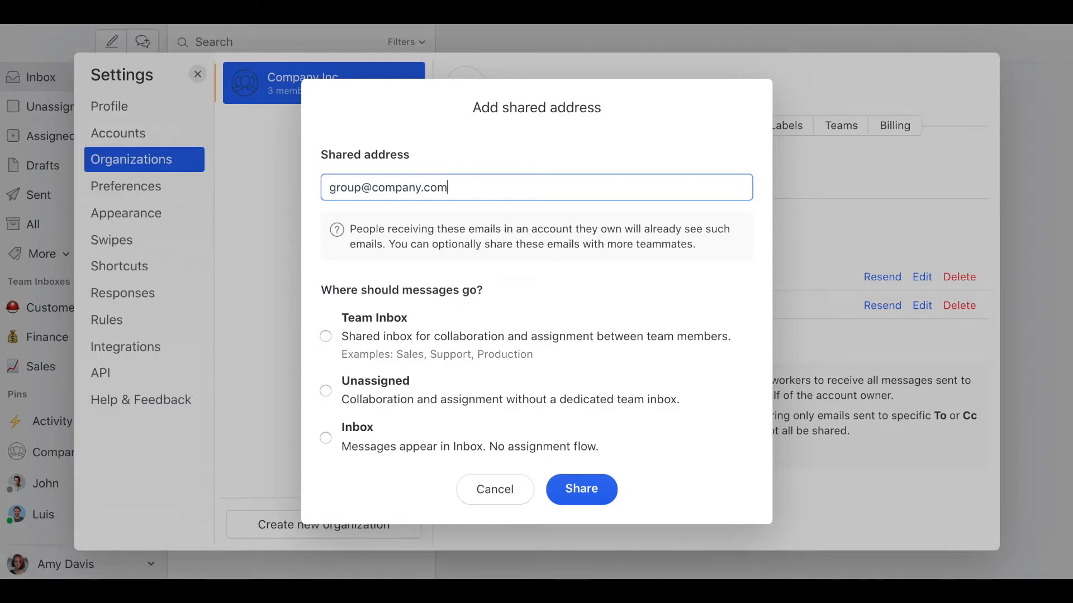
mouse_move(468, 257)
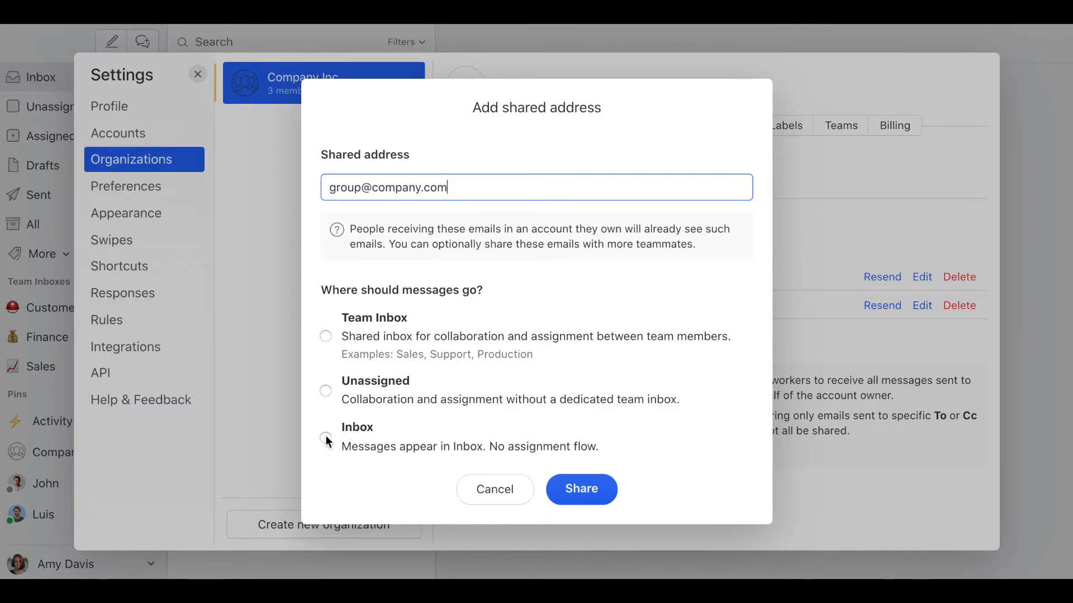
click(325, 440)
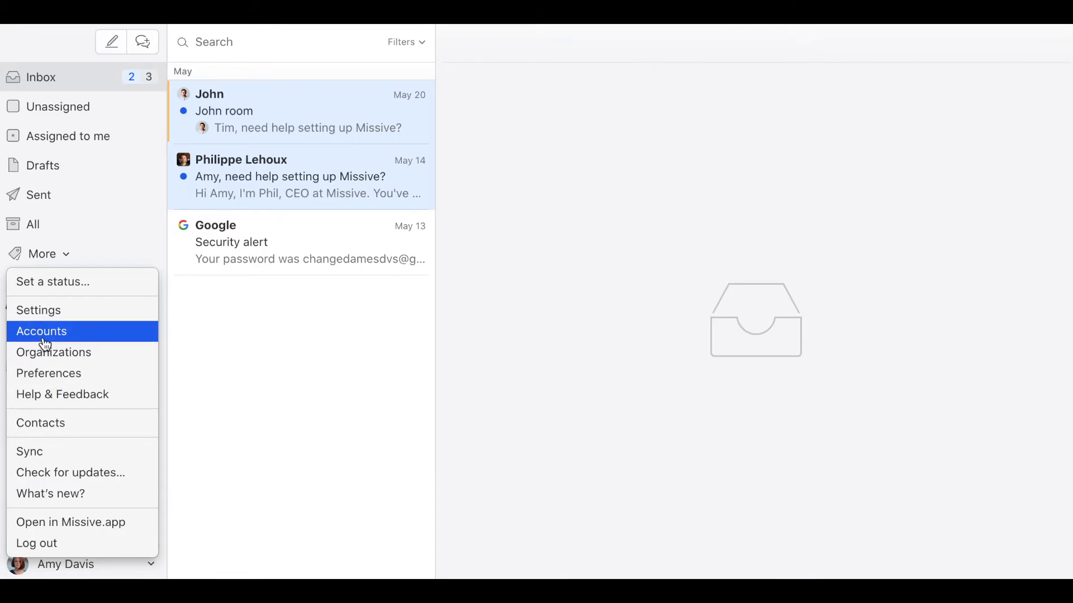
click(41, 332)
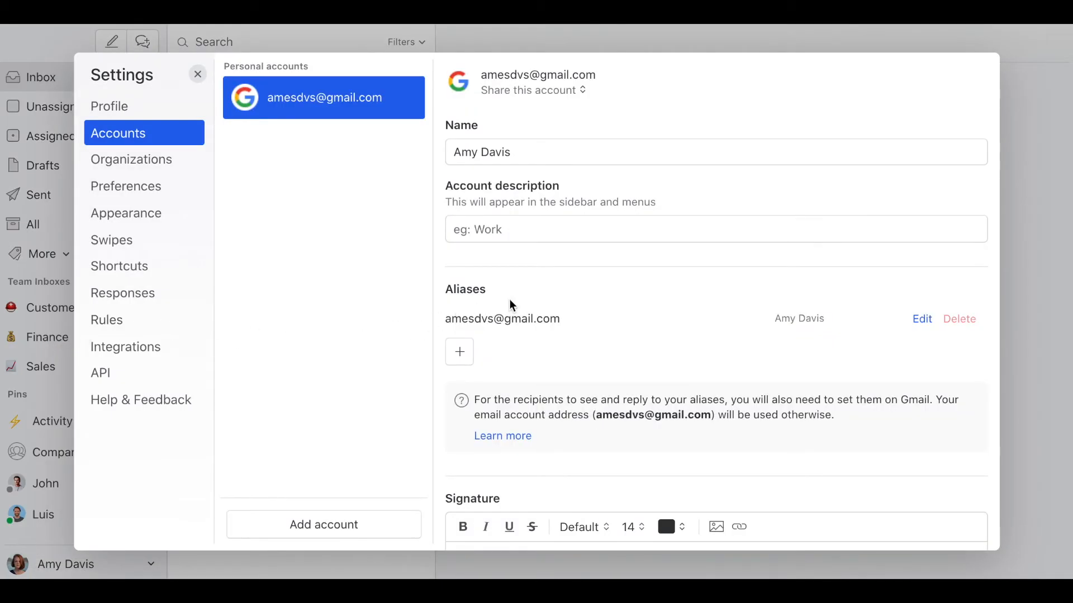
mouse_move(490, 367)
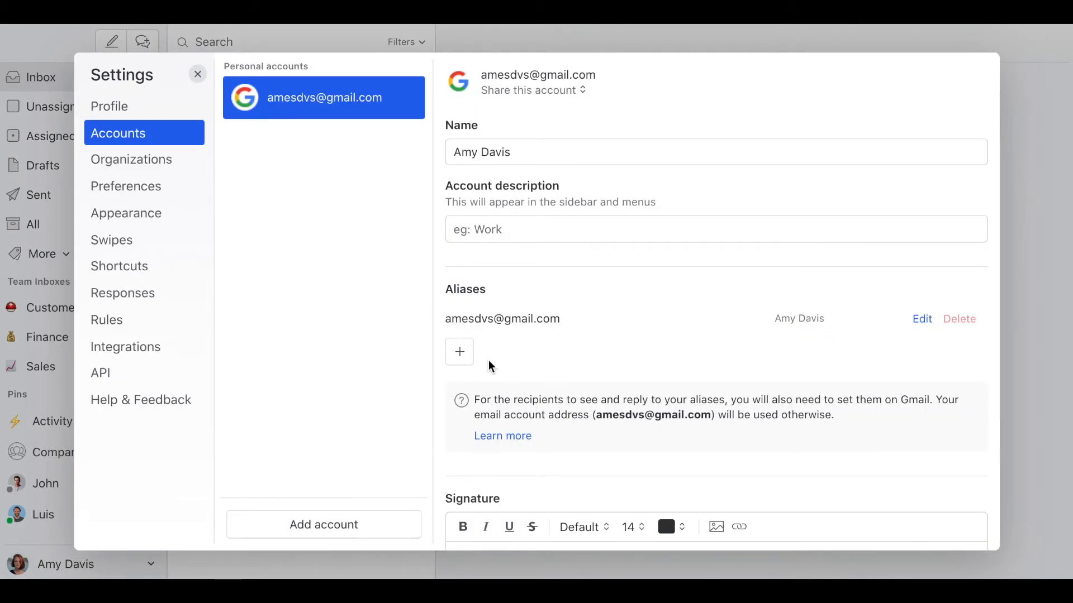
click(459, 351)
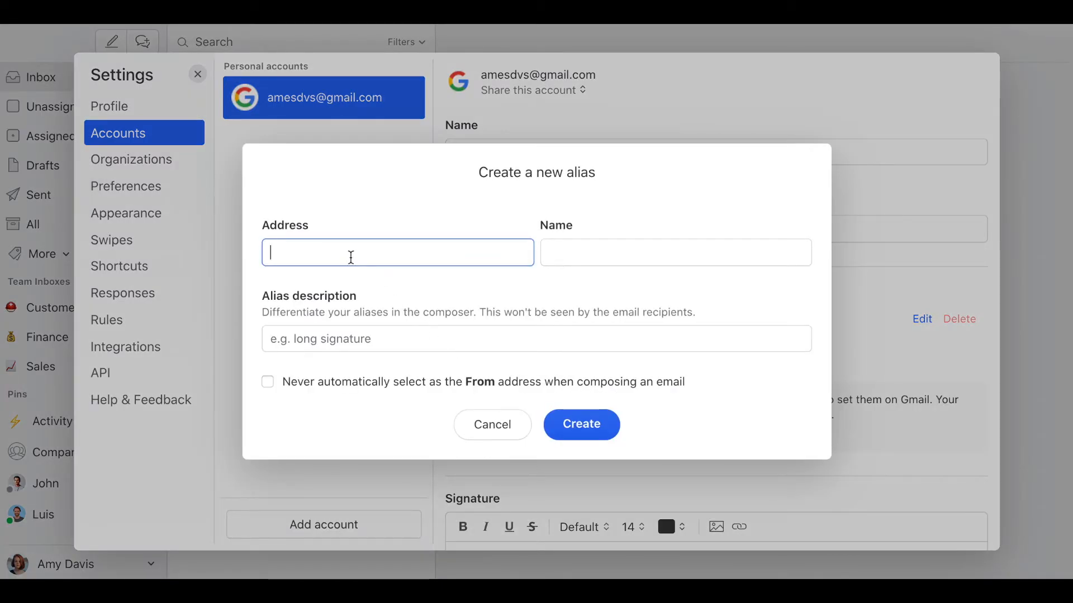
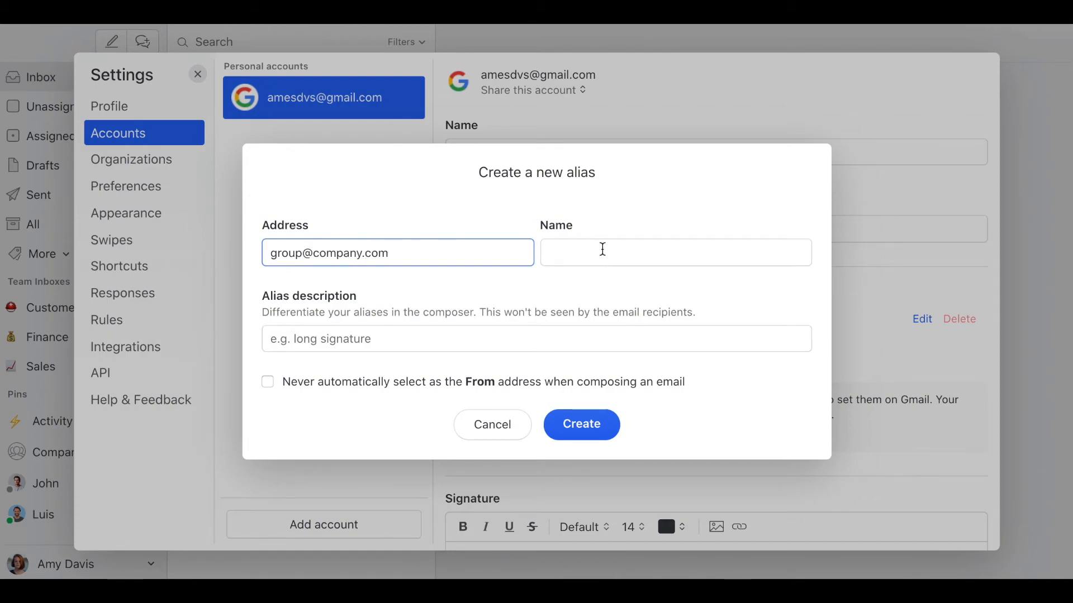
text(Goru)
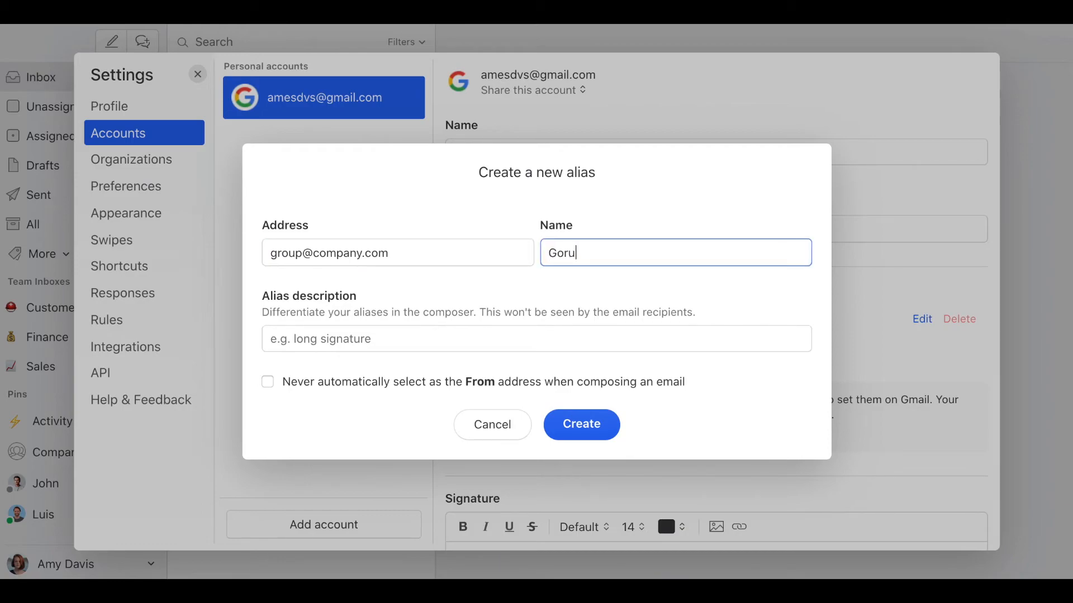
key(Backspace)
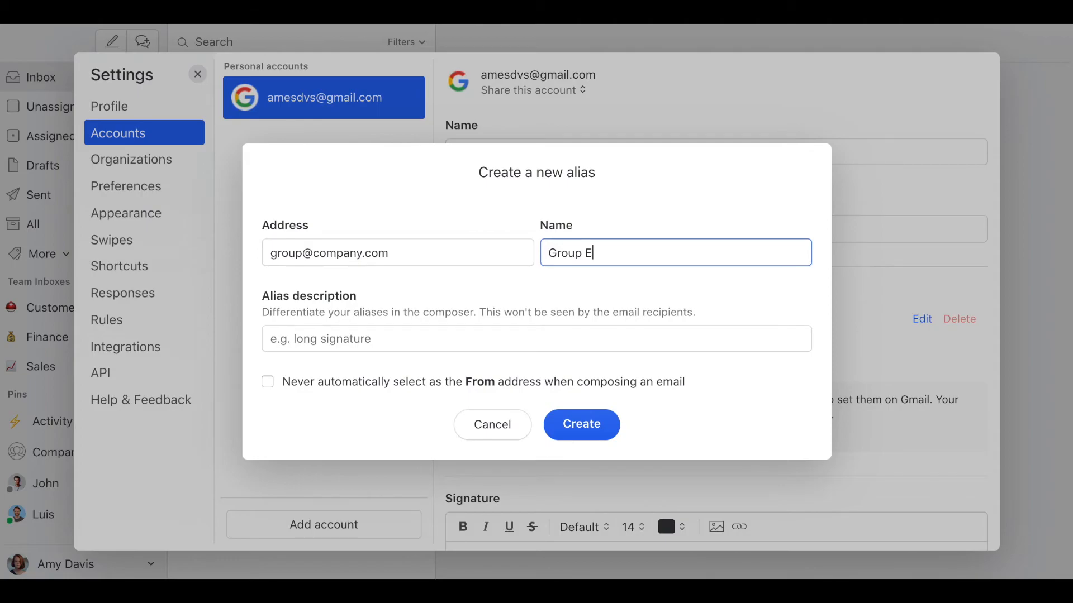
text(mail)
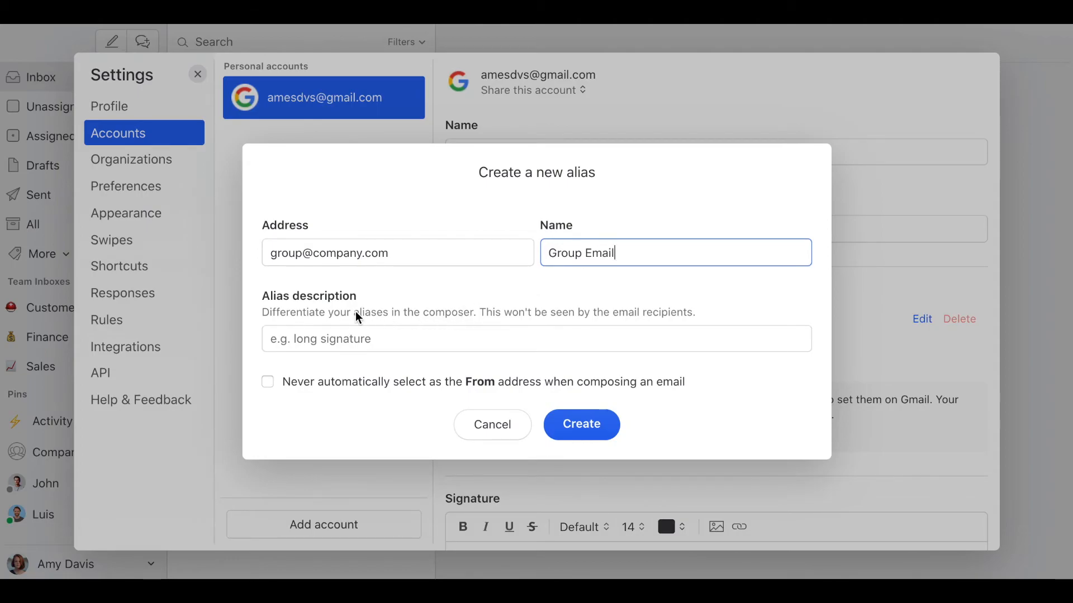
click(581, 425)
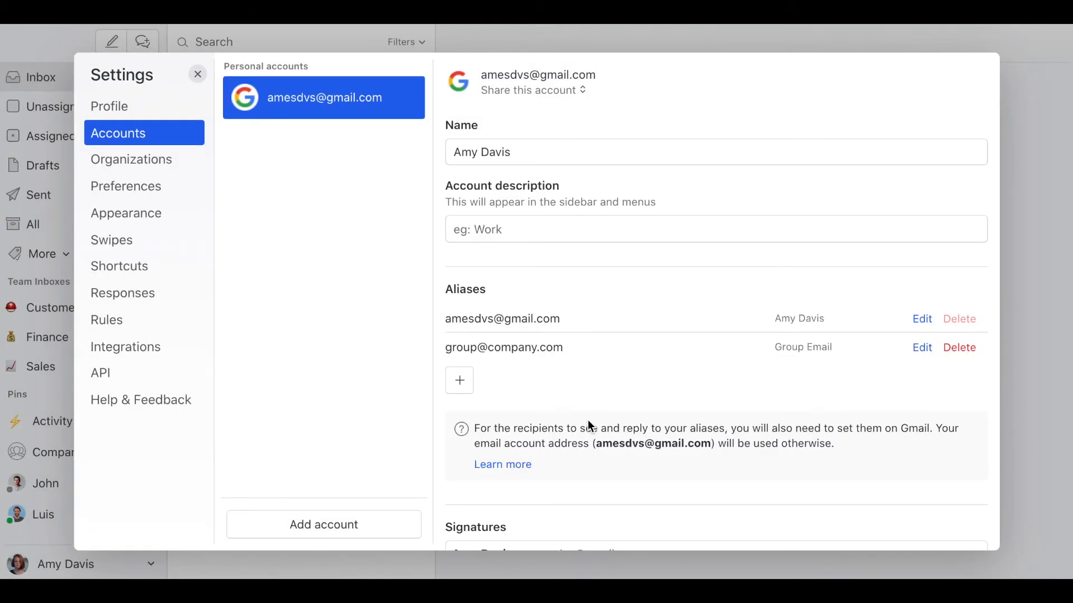